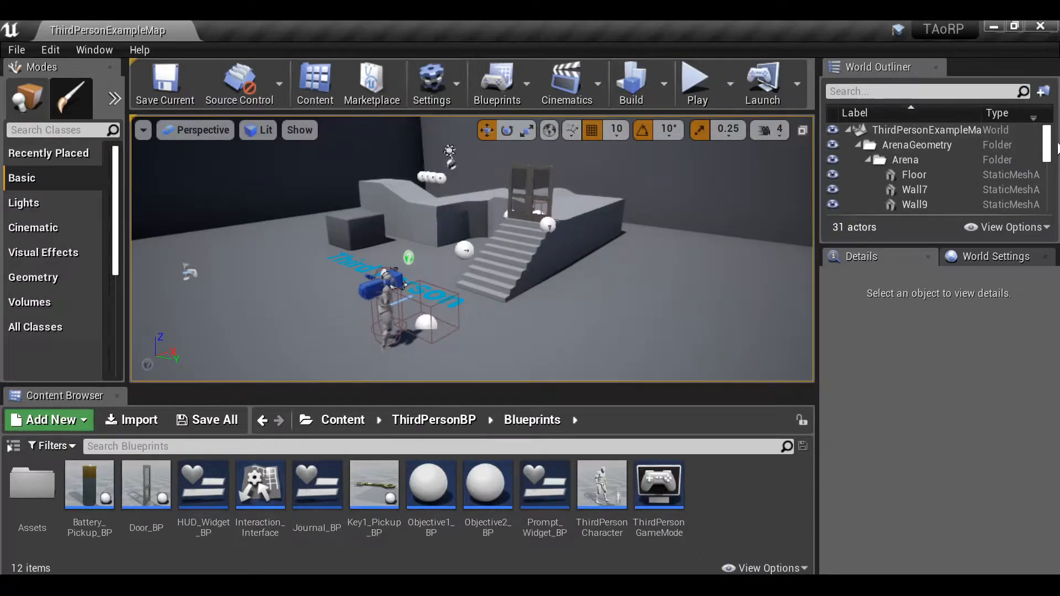
Step: Select the Light Source actor under the Lighting group in the World Outliner
{"action": "scroll", "scroll_direction": "down", "scroll_amount": 3}
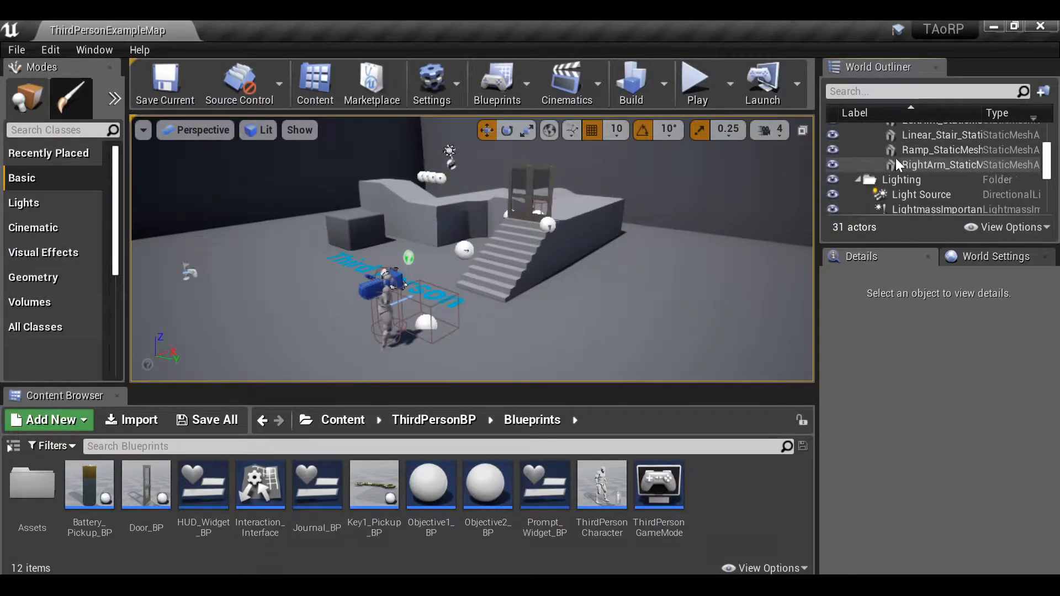
{"action": "scroll", "scroll_direction": "down", "scroll_amount": 3}
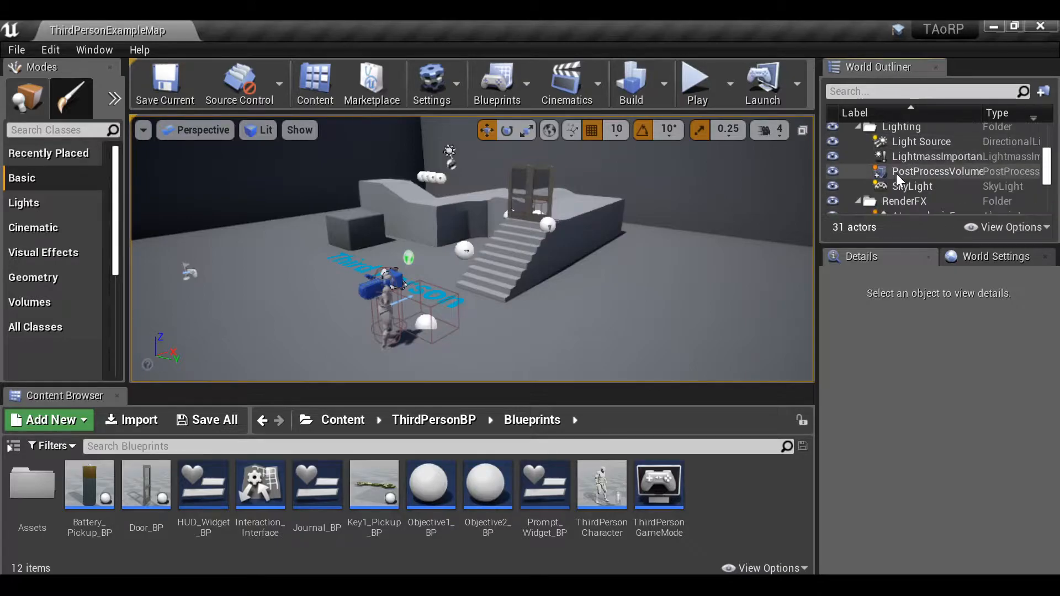
{"action": "left_click", "coordinate": [921, 141]}
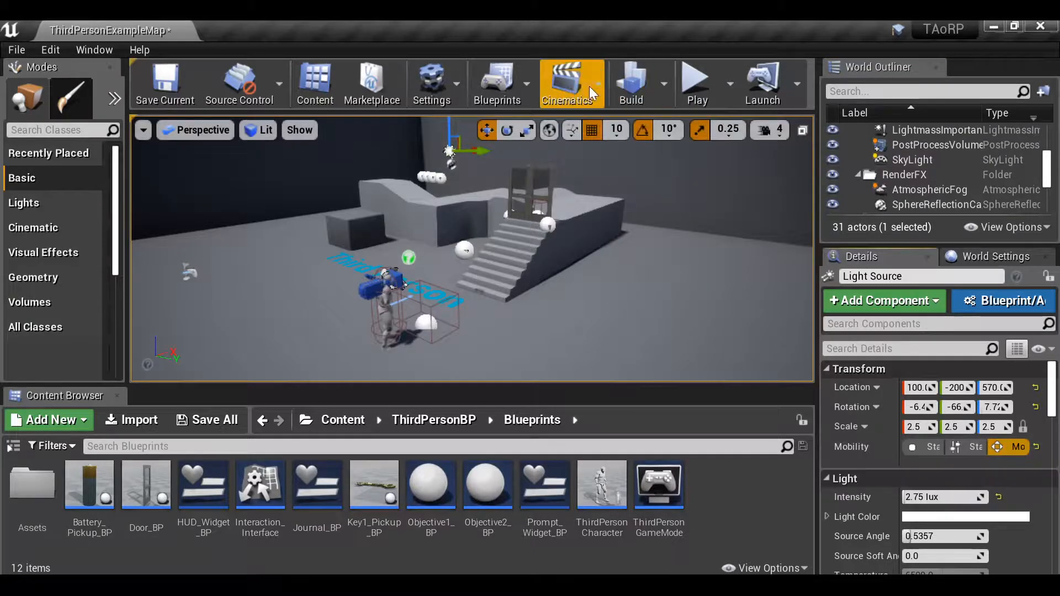
Step: In the level blueprint graph, add a Light Source reference node and an Event Tick node
{"action": "left_click", "coordinate": [496, 80]}
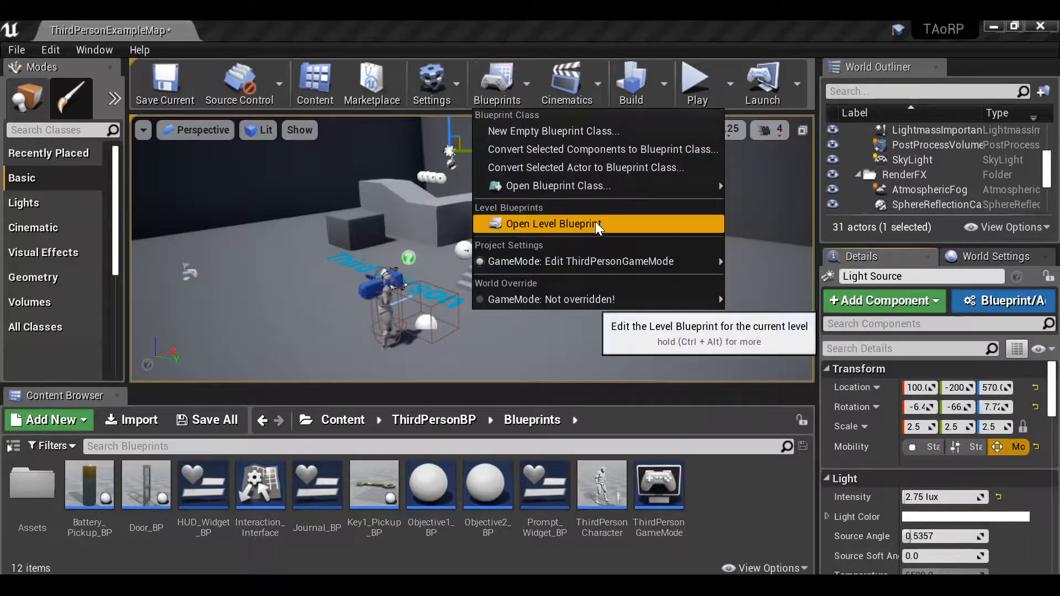
{"action": "left_click", "coordinate": [553, 224]}
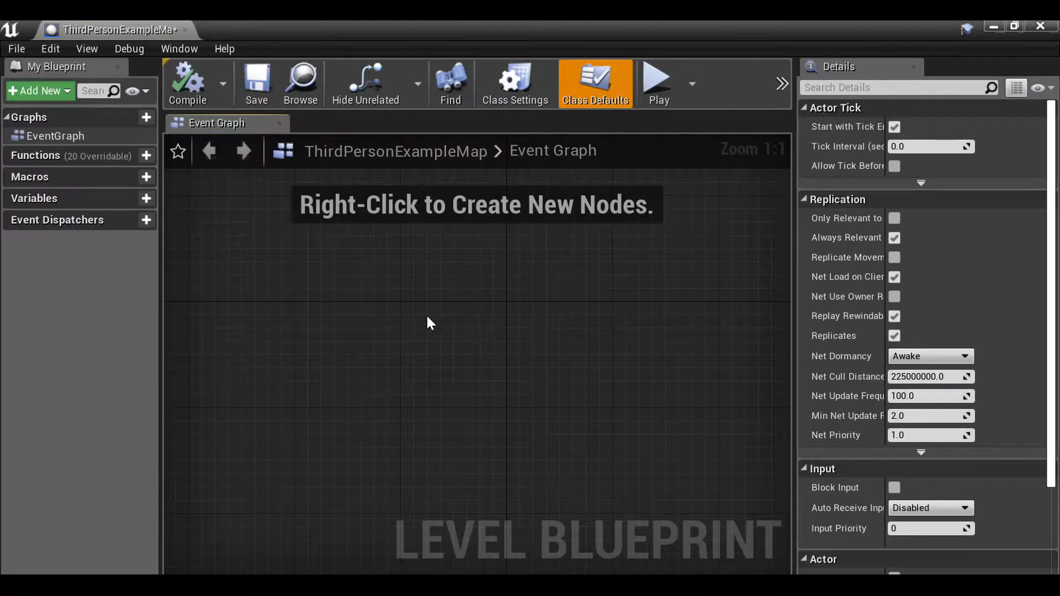
{"action": "right_click", "coordinate": [430, 323]}
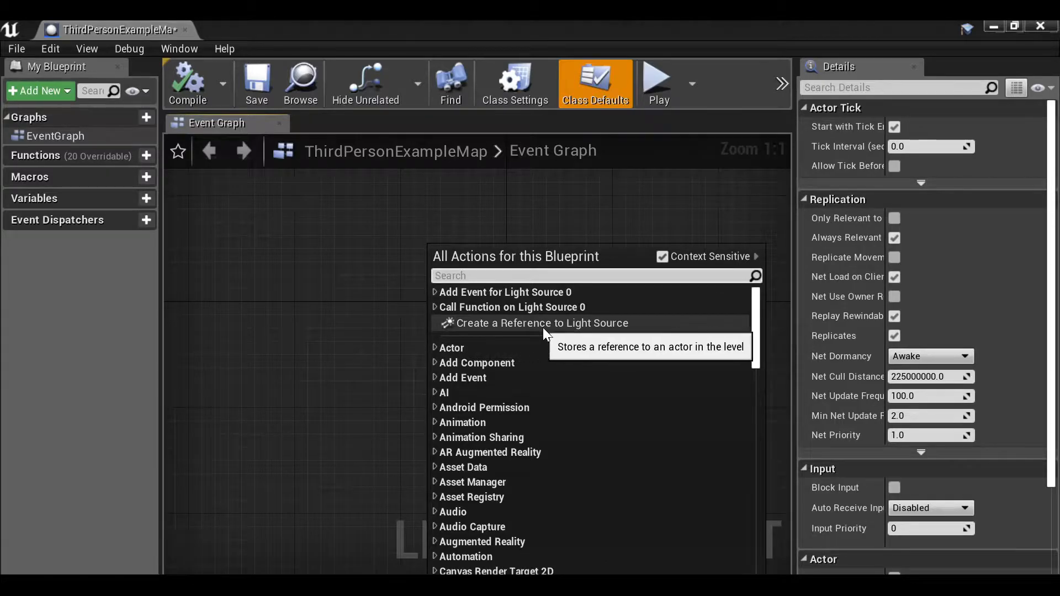
{"action": "mouse_move", "coordinate": [628, 329]}
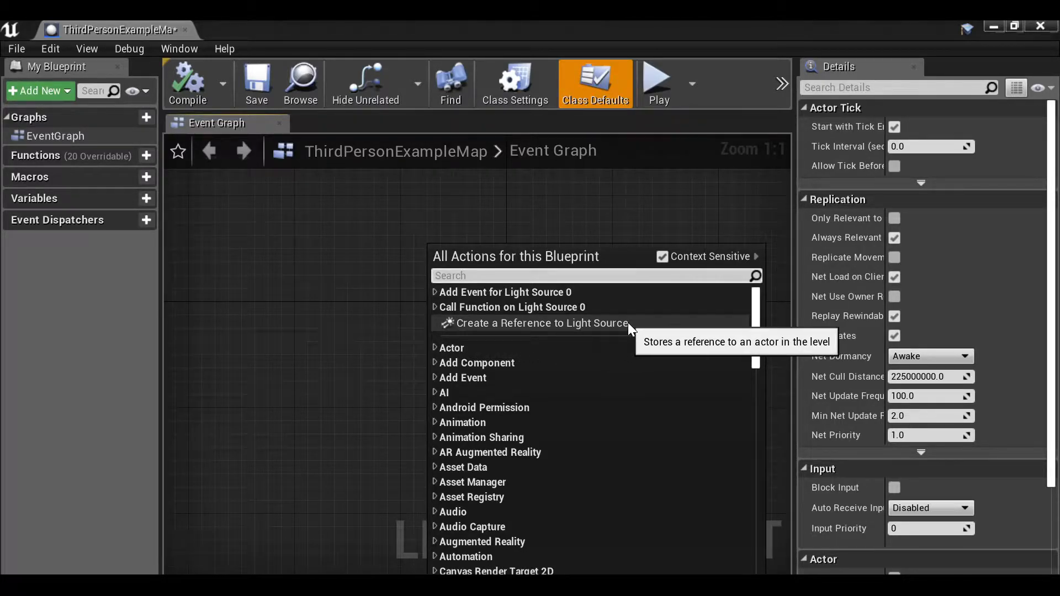
{"action": "left_click", "coordinate": [541, 323]}
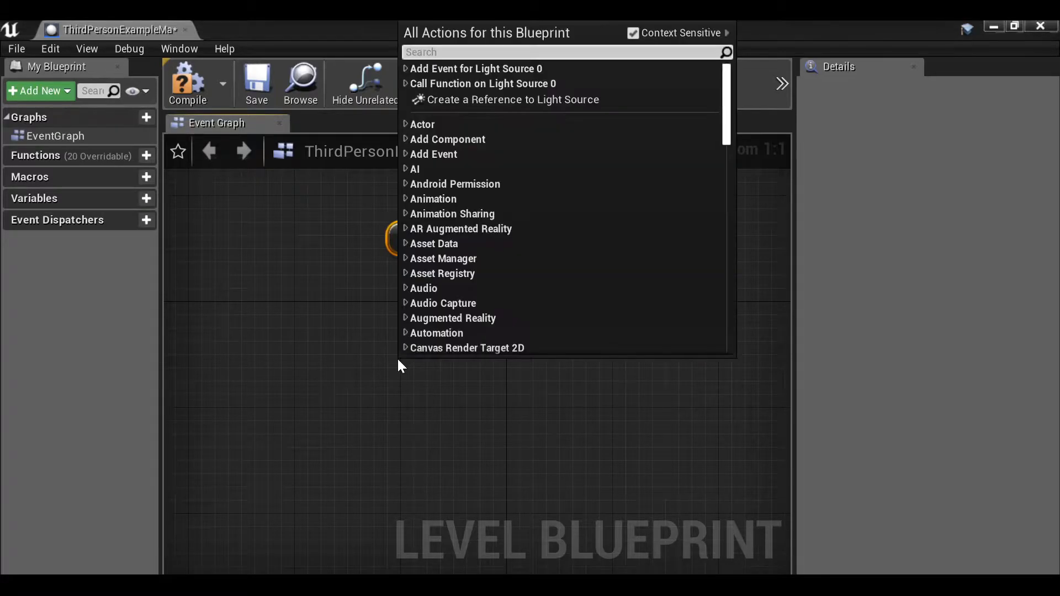
{"action": "type", "text": "eve"}
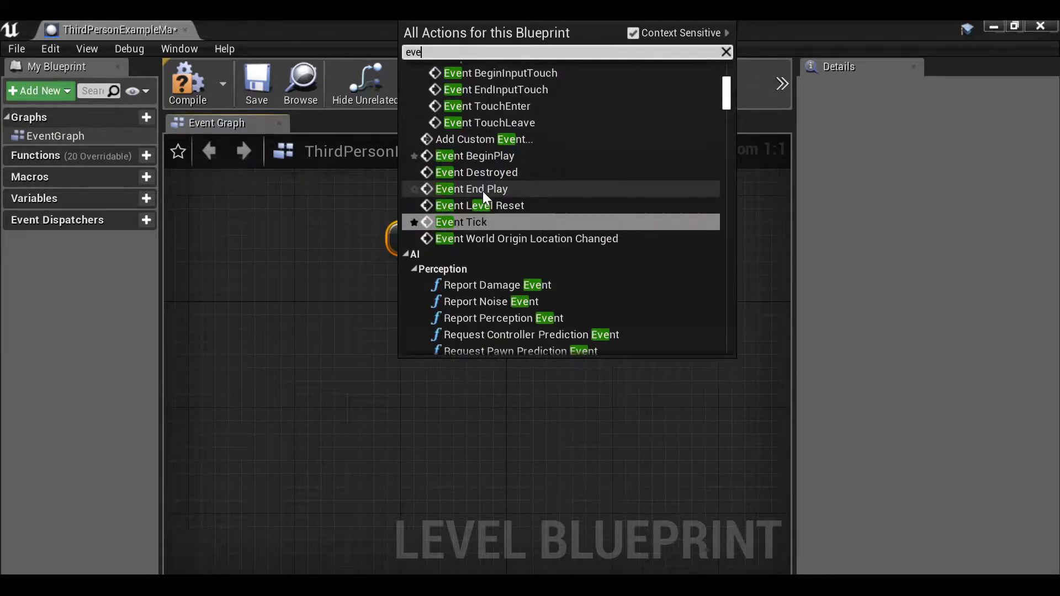
{"action": "left_click", "coordinate": [462, 222]}
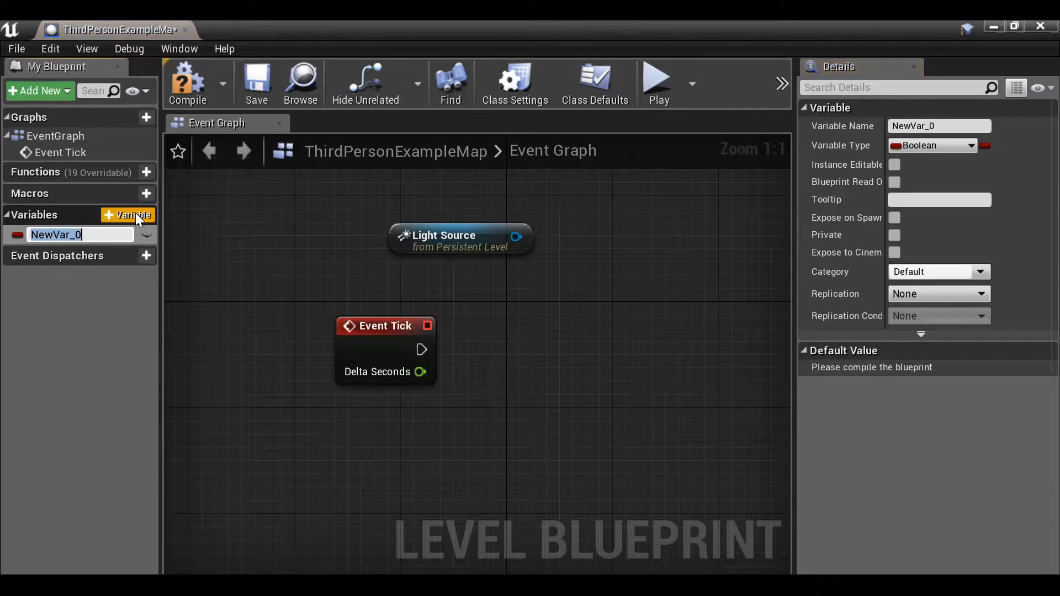
Step: Create a Float variable named Speed, compile, and set its default value to 30
{"action": "type", "text": "Speed"}
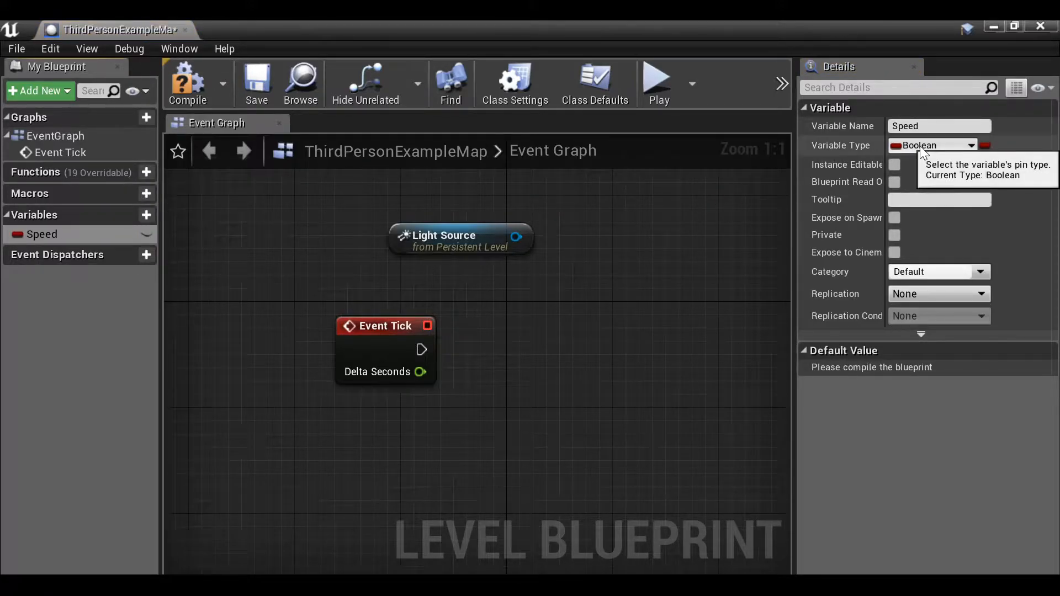
{"action": "left_click", "coordinate": [932, 144]}
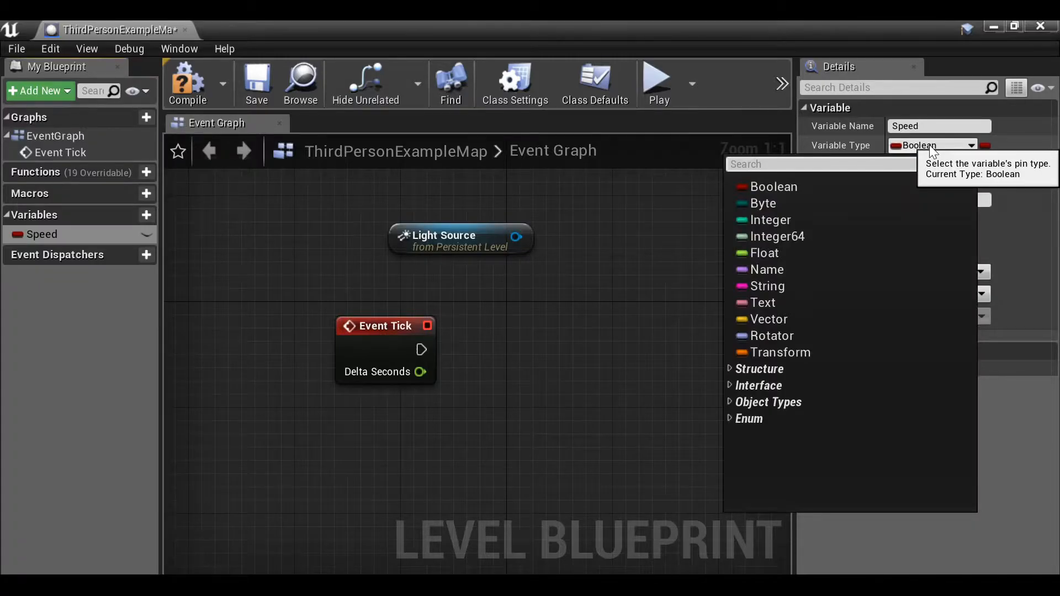
{"action": "left_click", "coordinate": [763, 253]}
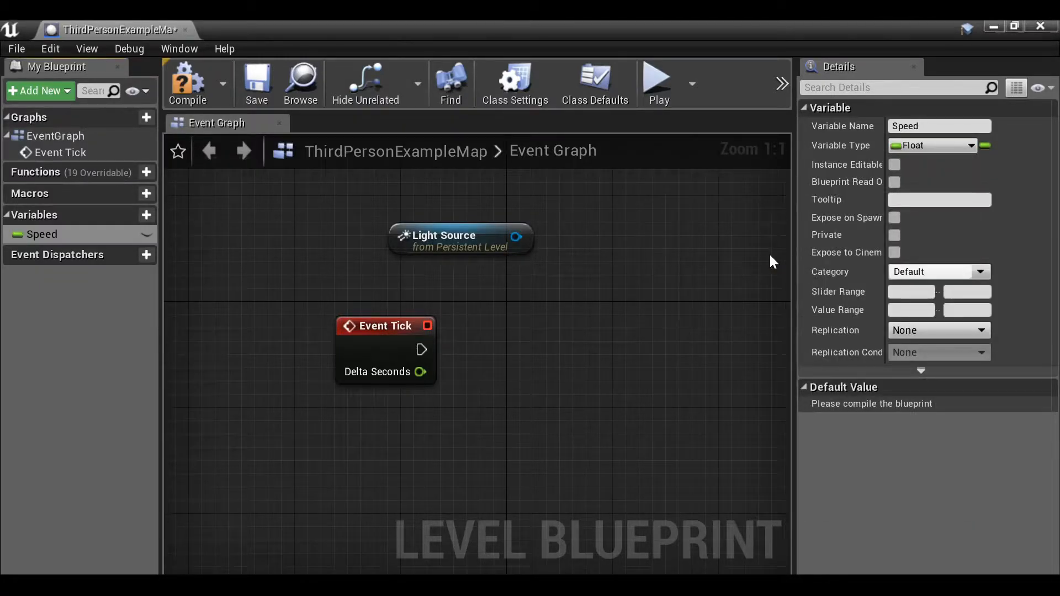
{"action": "left_click", "coordinate": [188, 79]}
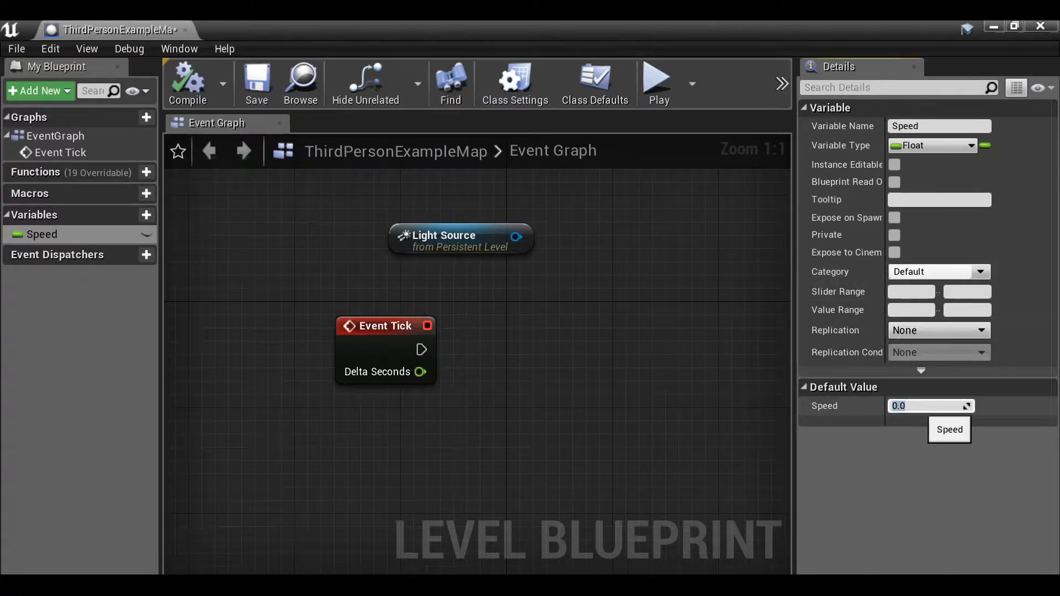
{"action": "type", "text": "30"}
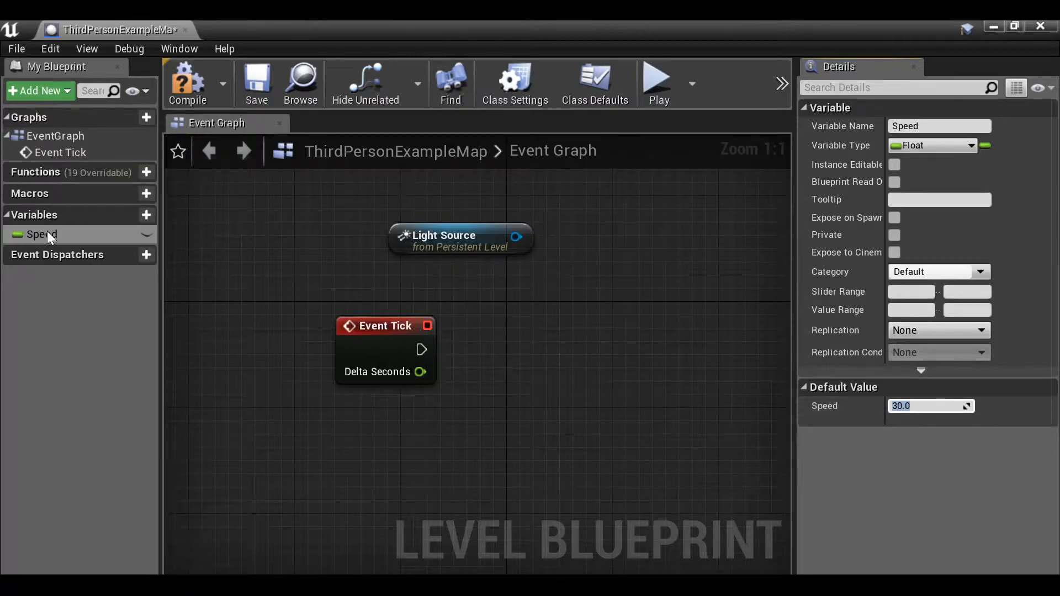
Step: Multiply Event Tick's Delta Seconds by a Speed getter with a float * float node
{"action": "left_click_drag", "start_coordinate": [41, 234], "coordinate": [585, 313]}
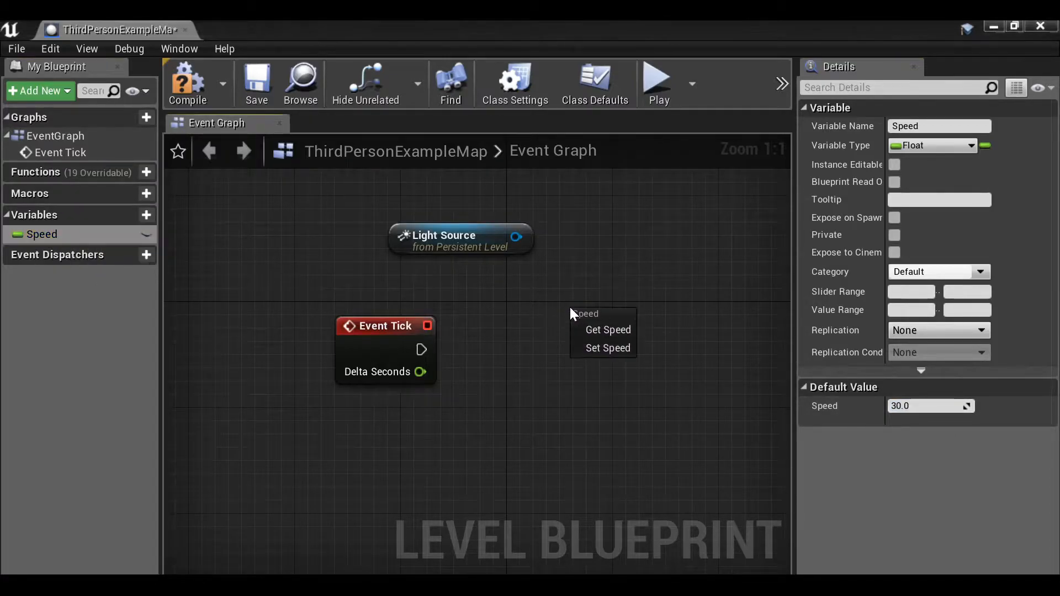
{"action": "left_click", "coordinate": [606, 329]}
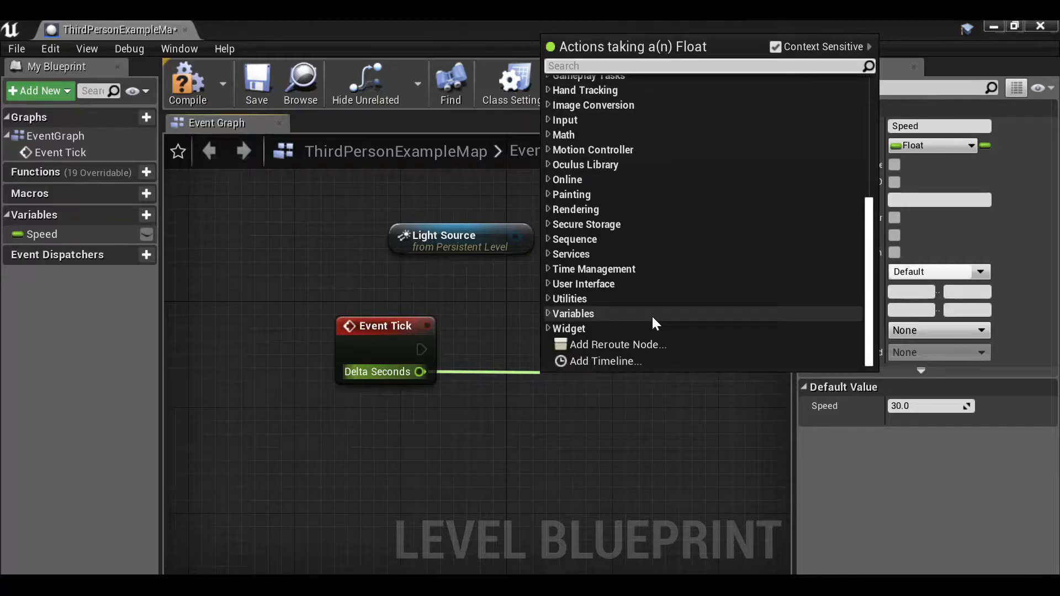
{"action": "type", "text": "float"}
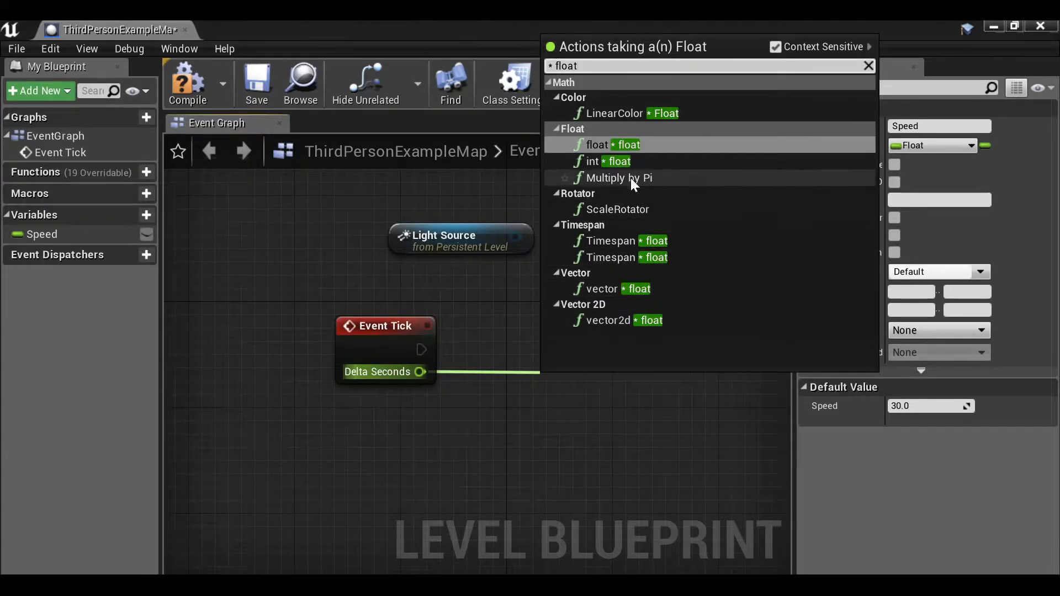
{"action": "left_click", "coordinate": [598, 144]}
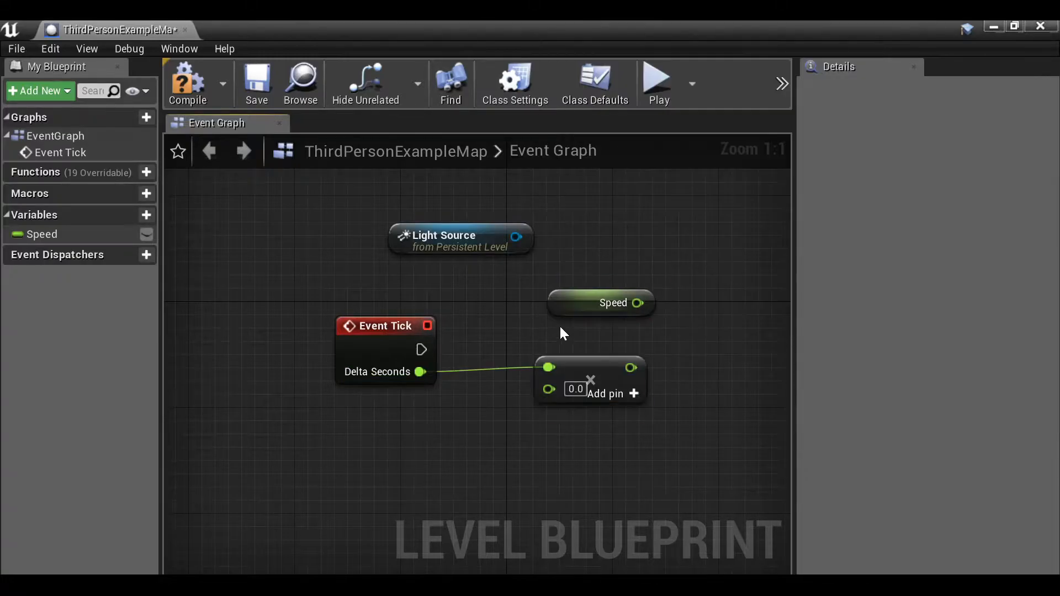
{"action": "left_click_drag", "start_coordinate": [600, 303], "coordinate": [455, 435]}
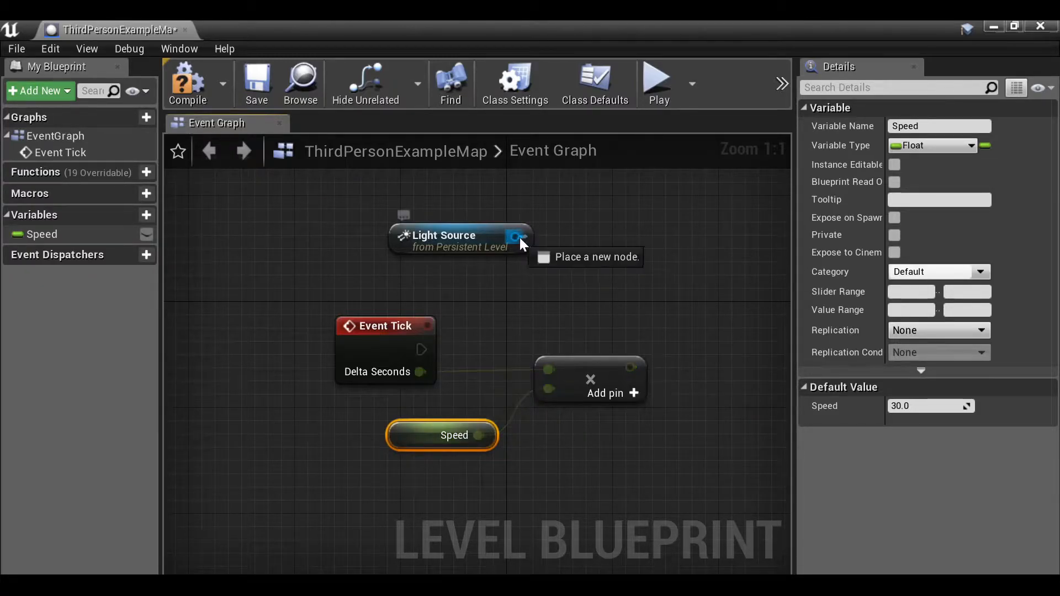
Step: From the Light Source pin, add an AddActorLocalRotation node targeting it
{"action": "left_click_drag", "start_coordinate": [516, 236], "coordinate": [639, 243]}
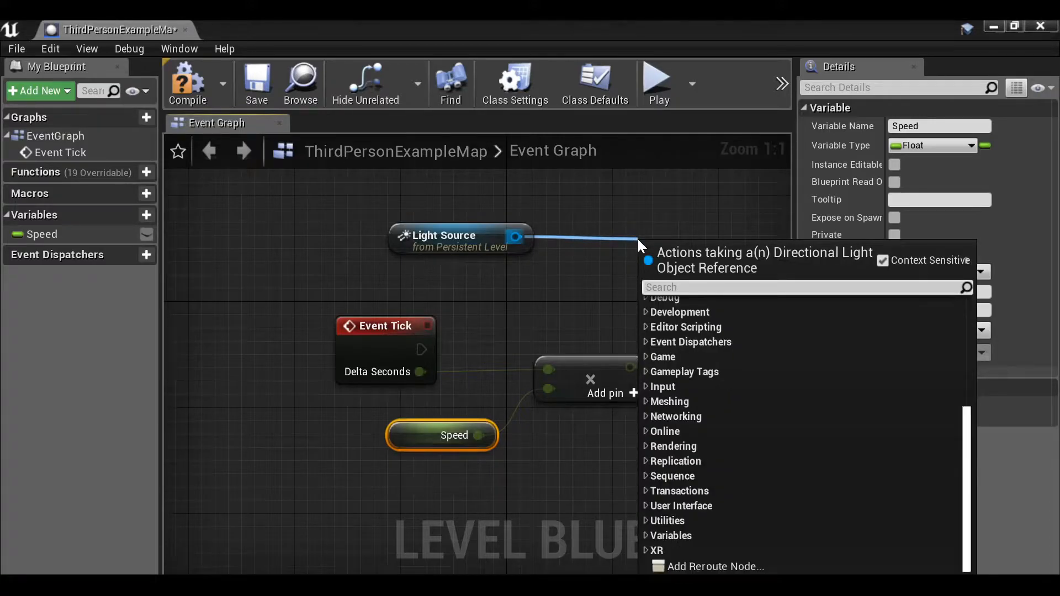
{"action": "type", "text": "add actor local ro"}
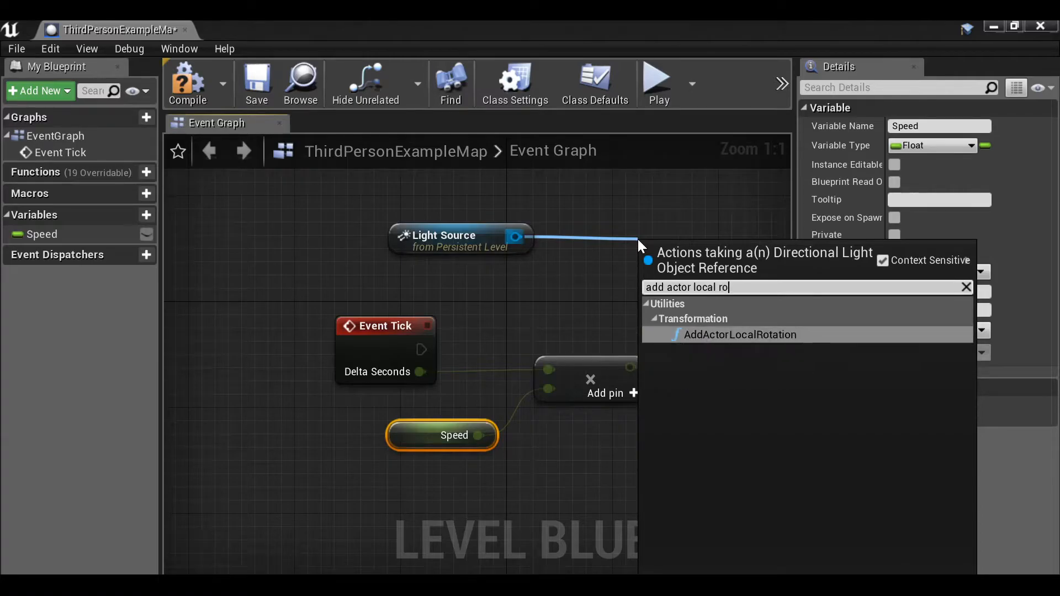
{"action": "type", "text": "t"}
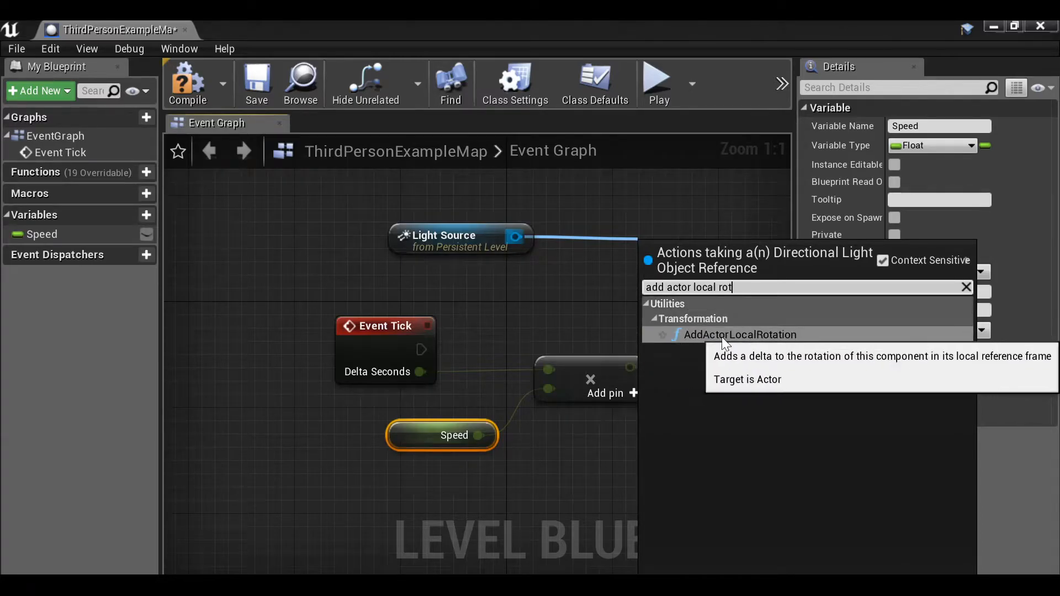
{"action": "left_click", "coordinate": [737, 335]}
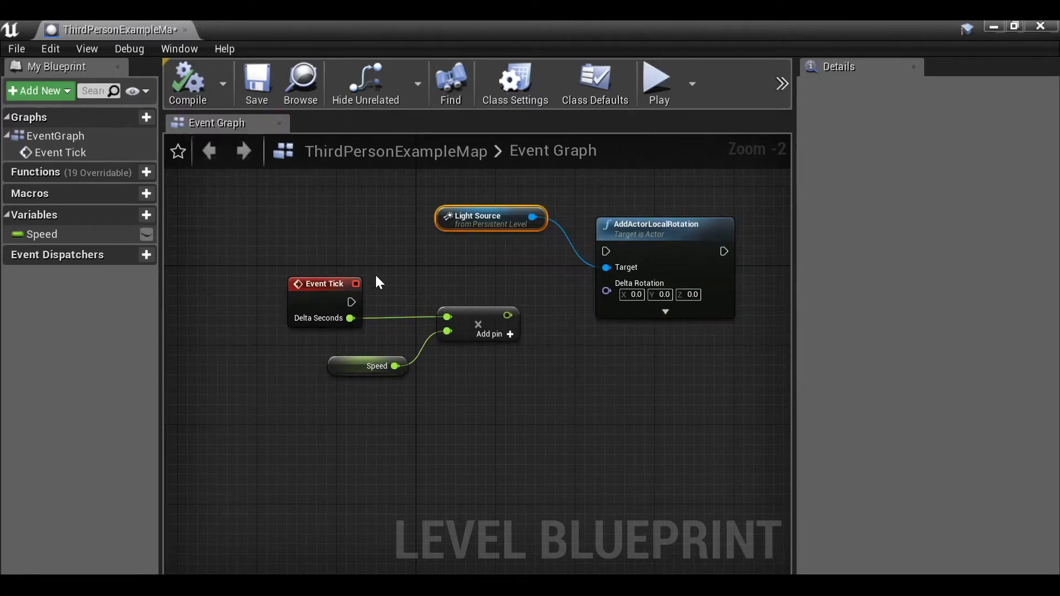
{"action": "left_click_drag", "start_coordinate": [351, 302], "coordinate": [605, 250]}
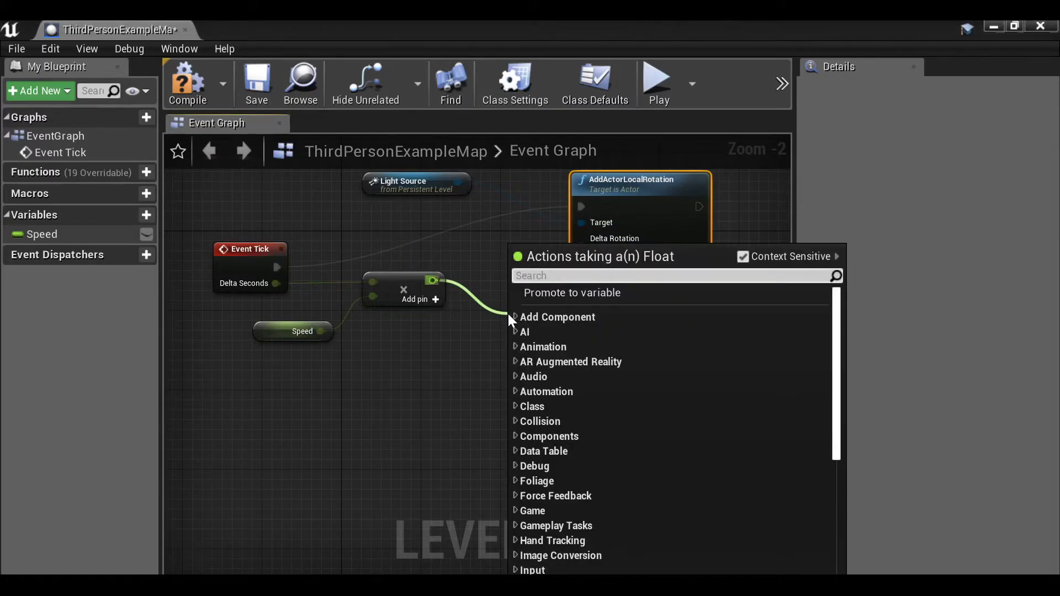
Step: Add a Make Rotator node fed by the Speed × Delta Seconds product
{"action": "type", "text": "make rotat"}
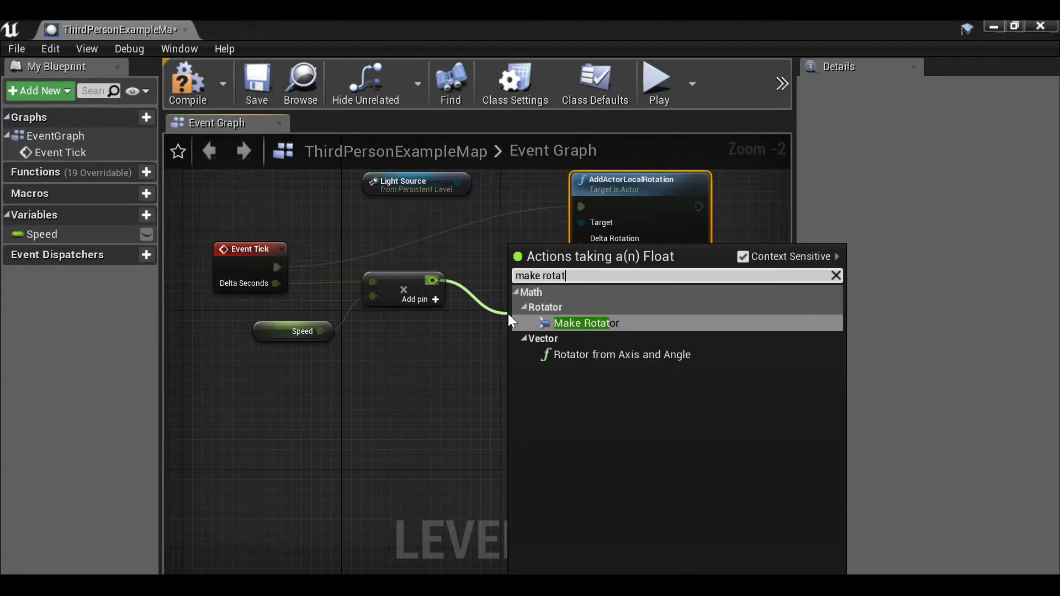
{"action": "mouse_move", "coordinate": [586, 323]}
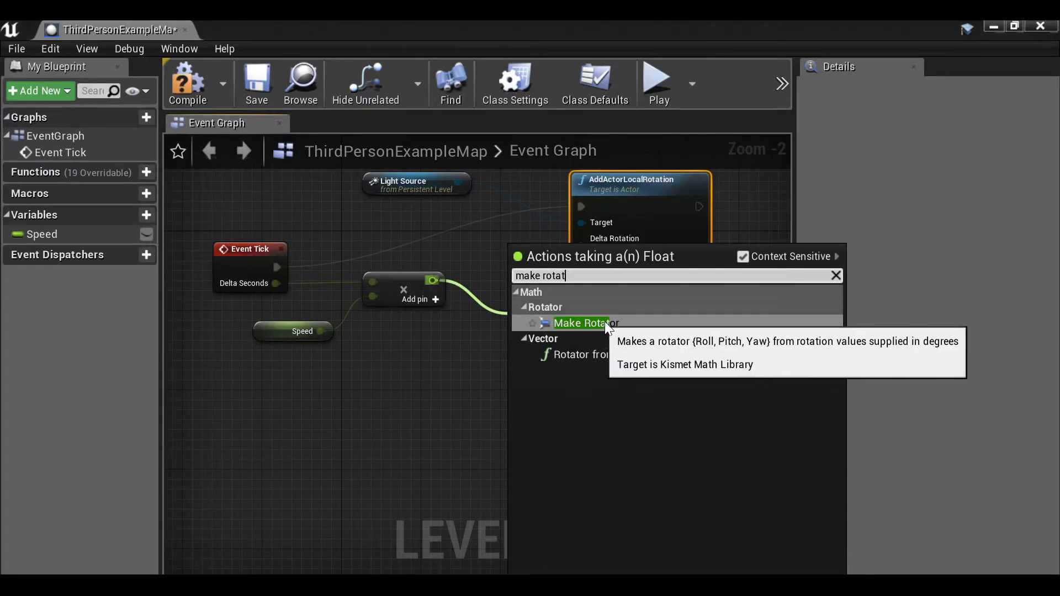
{"action": "left_click", "coordinate": [585, 323]}
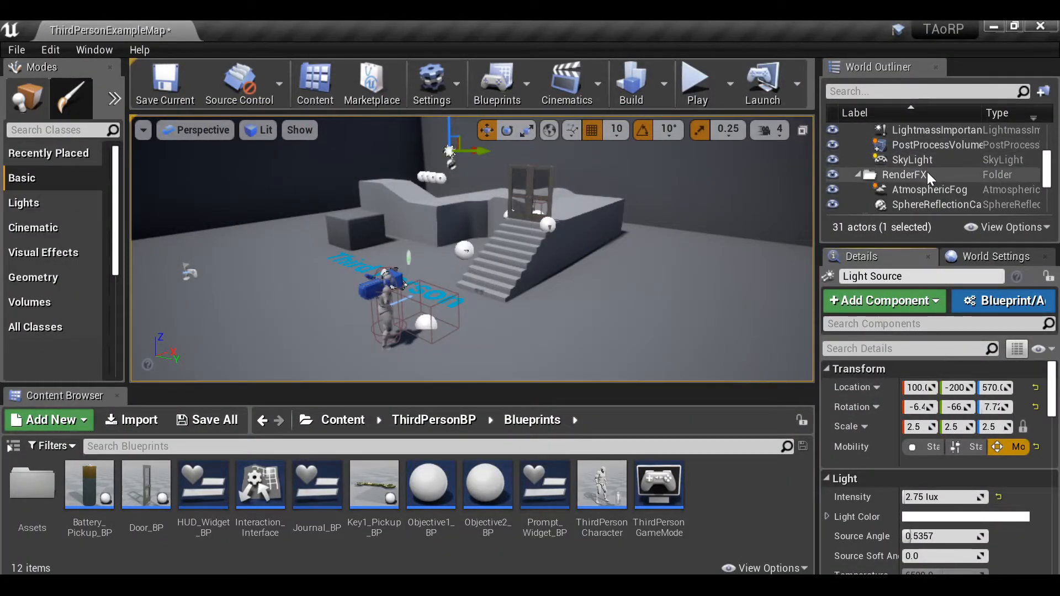
{"action": "mouse_move", "coordinate": [983, 184]}
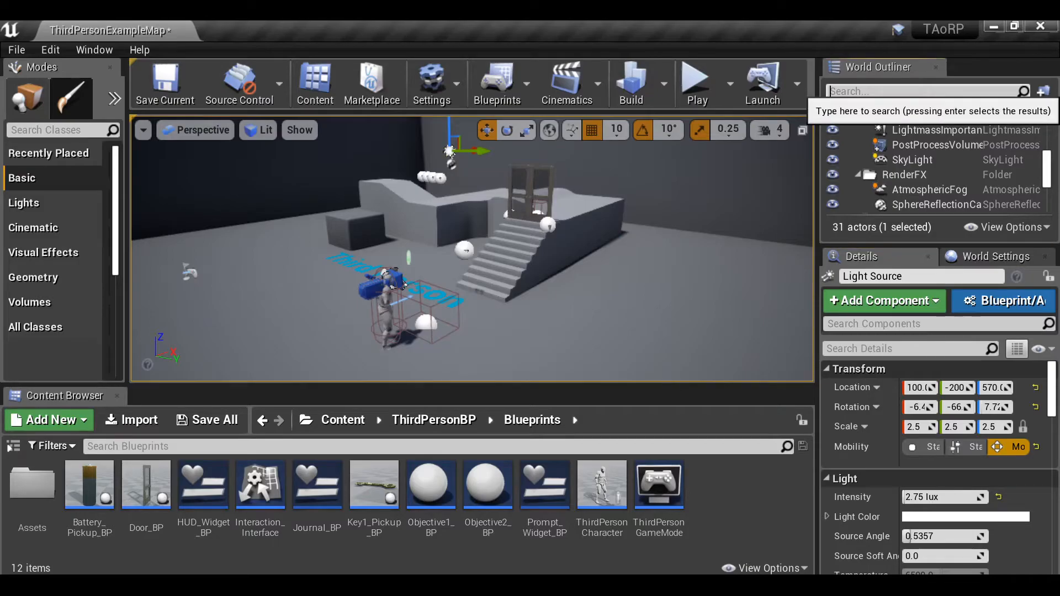
Step: Filter the World Outliner for 'sky sphere' and select the SkySpBP_Sky_Sphere actor
{"action": "type", "text": "sky sphere"}
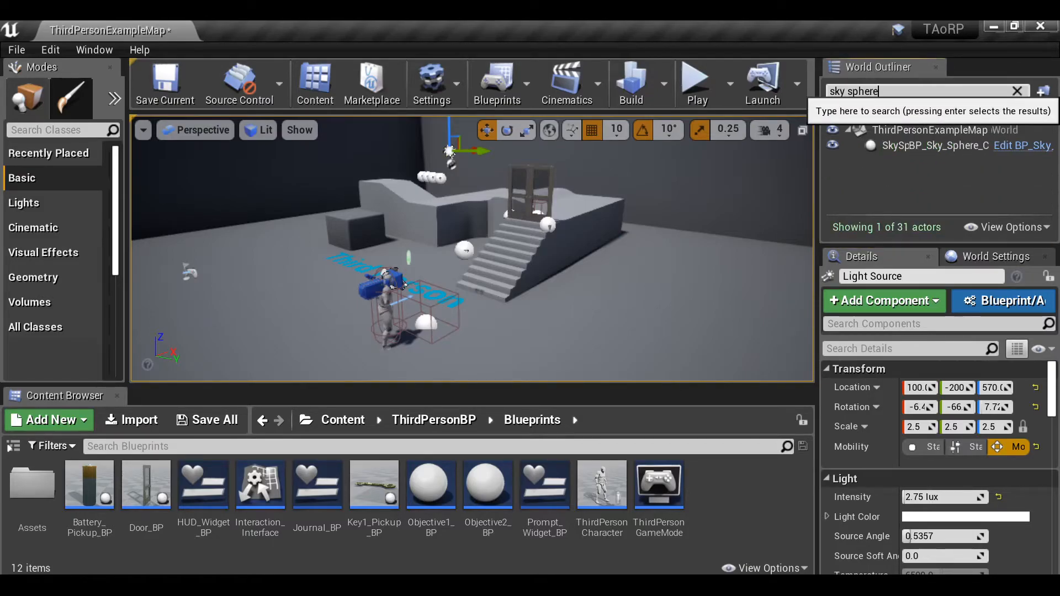
{"action": "left_click", "coordinate": [933, 146]}
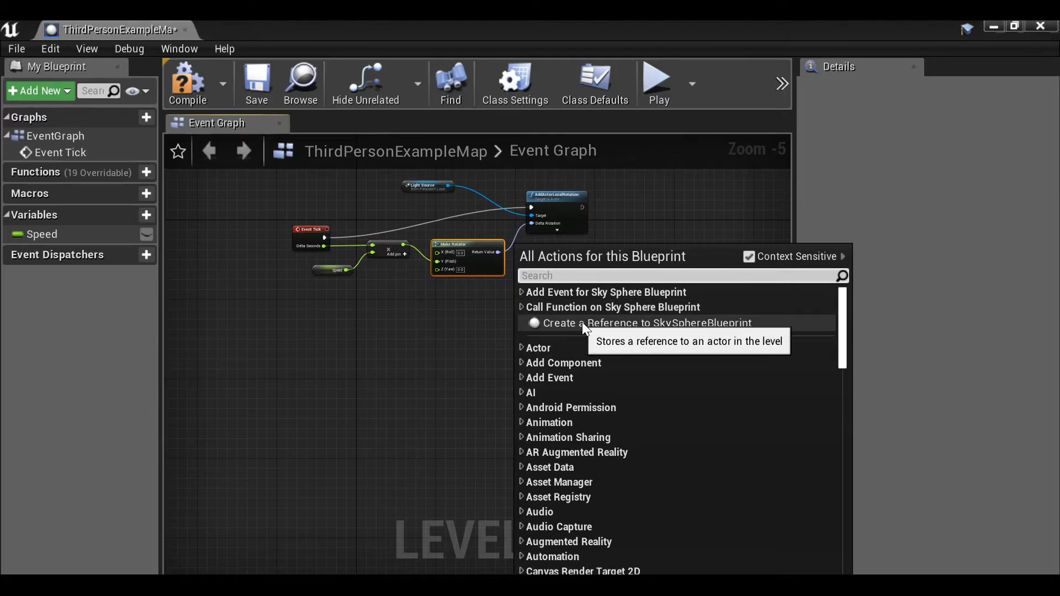
{"action": "mouse_move", "coordinate": [743, 333]}
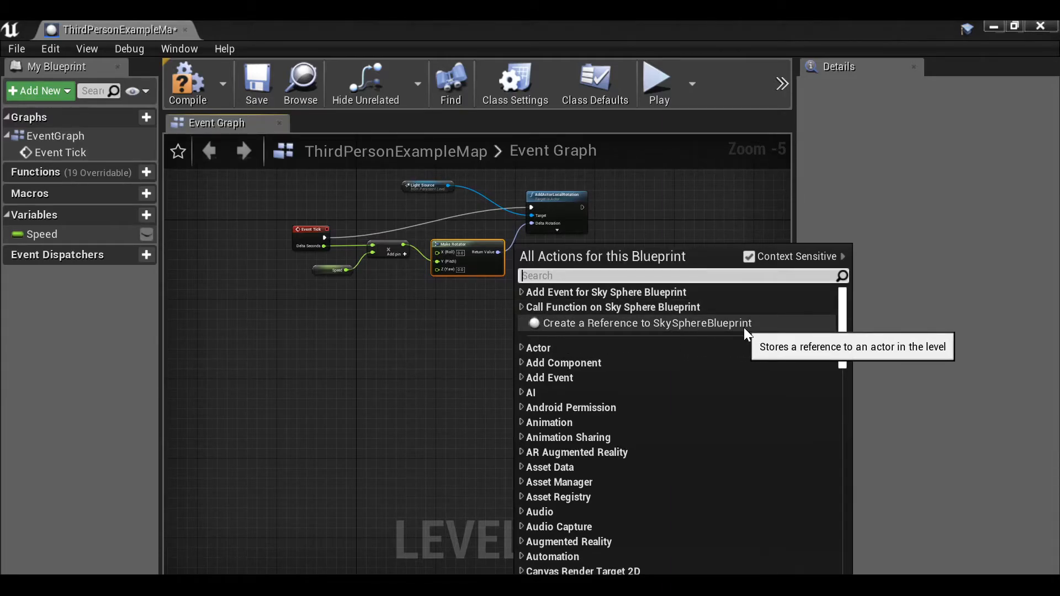
Step: Create a SkySphereBlueprint reference node and call Update Sun Direction on it
{"action": "left_click", "coordinate": [643, 323]}
{"action": "type", "text": "u"}
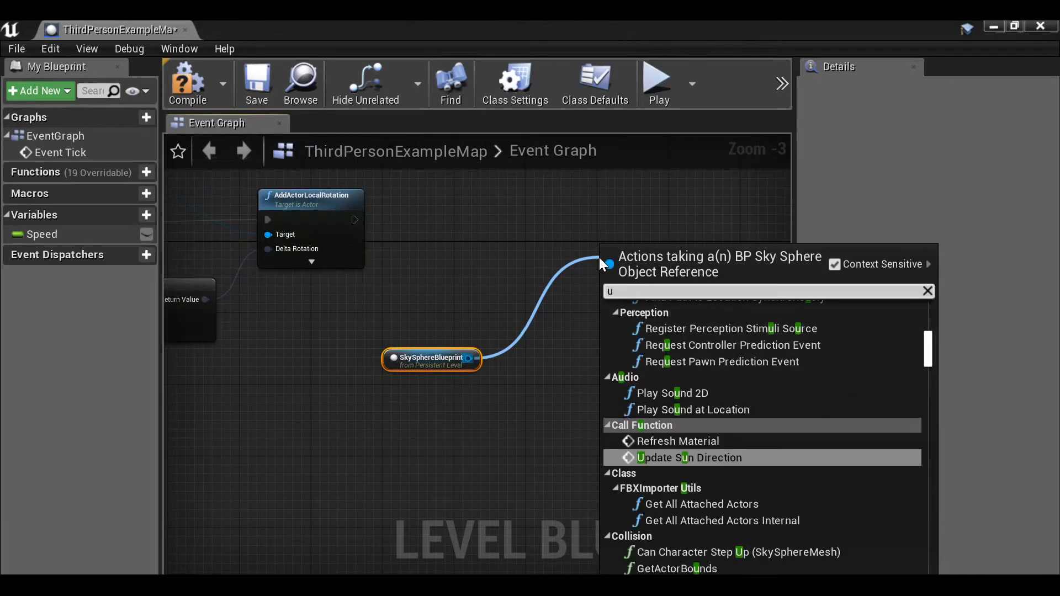
{"action": "type", "text": "pdate su"}
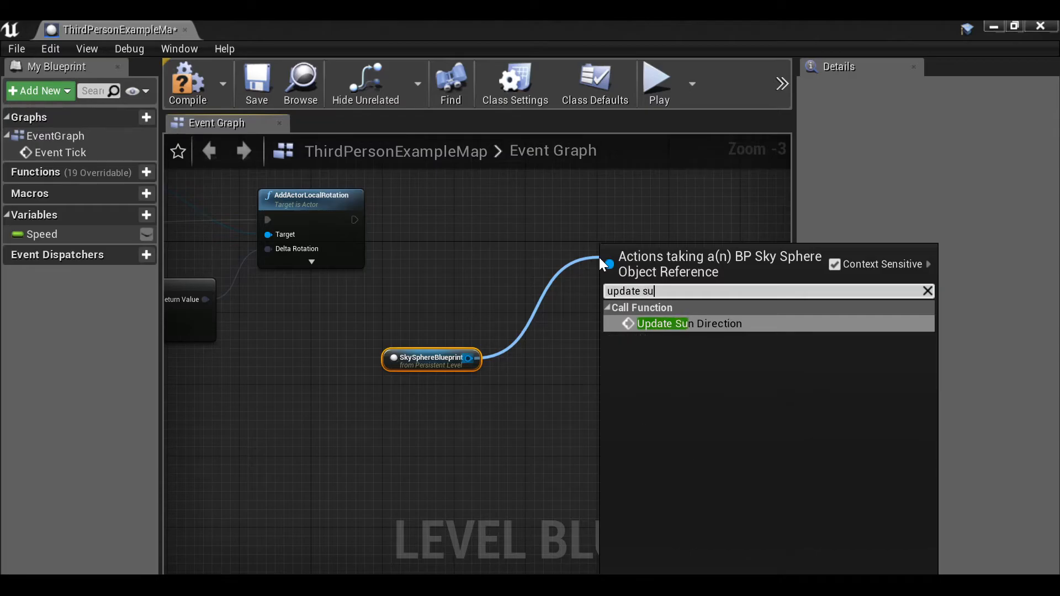
{"action": "type", "text": "n dire"}
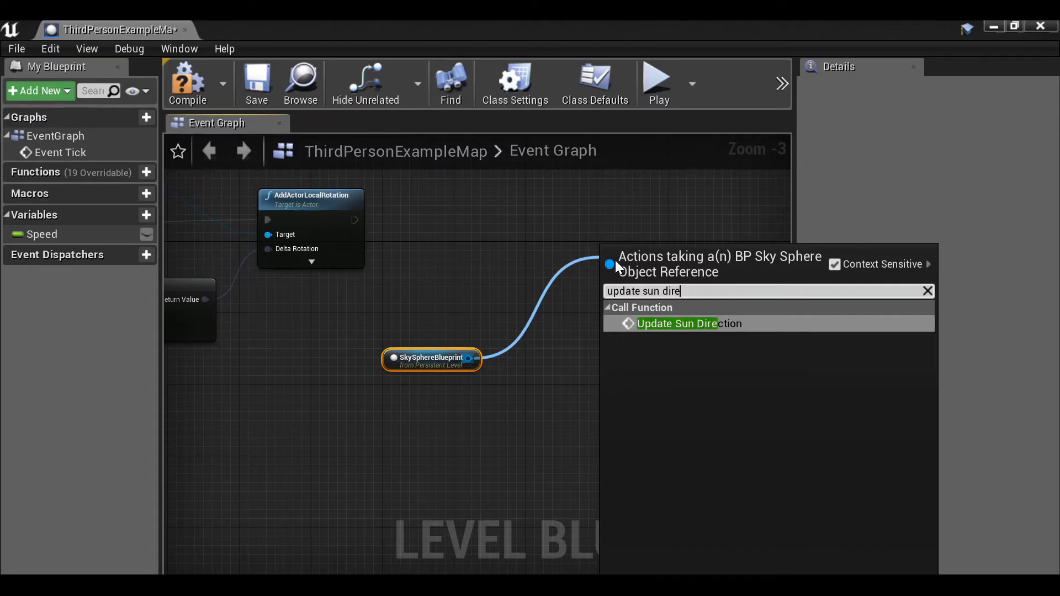
{"action": "left_click", "coordinate": [676, 324]}
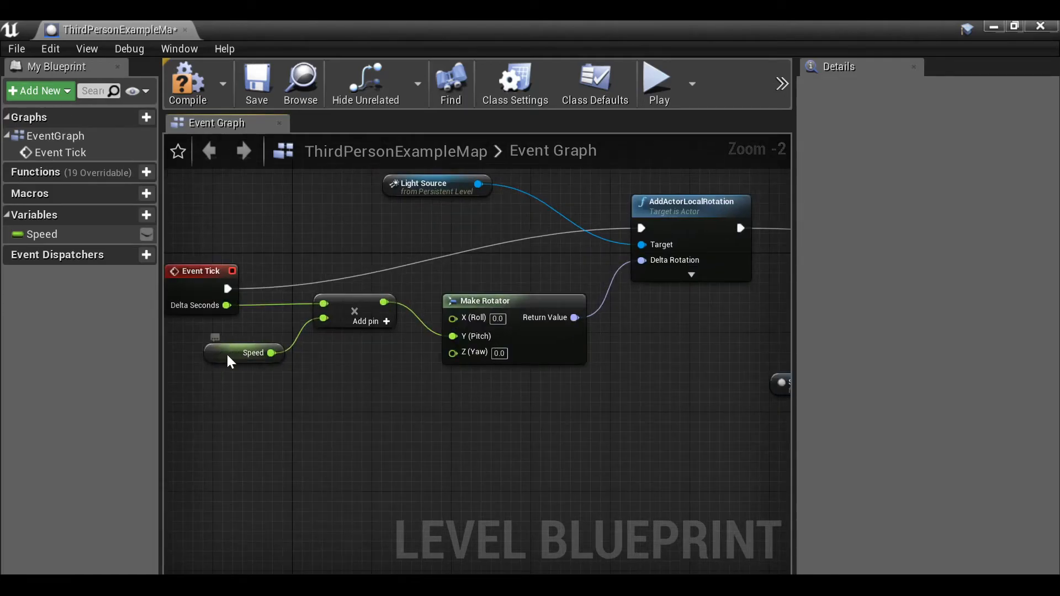
Step: Set the Speed variable's default value to 10.0 in its Details panel
{"action": "left_click", "coordinate": [243, 352]}
{"action": "type", "text": "1"}
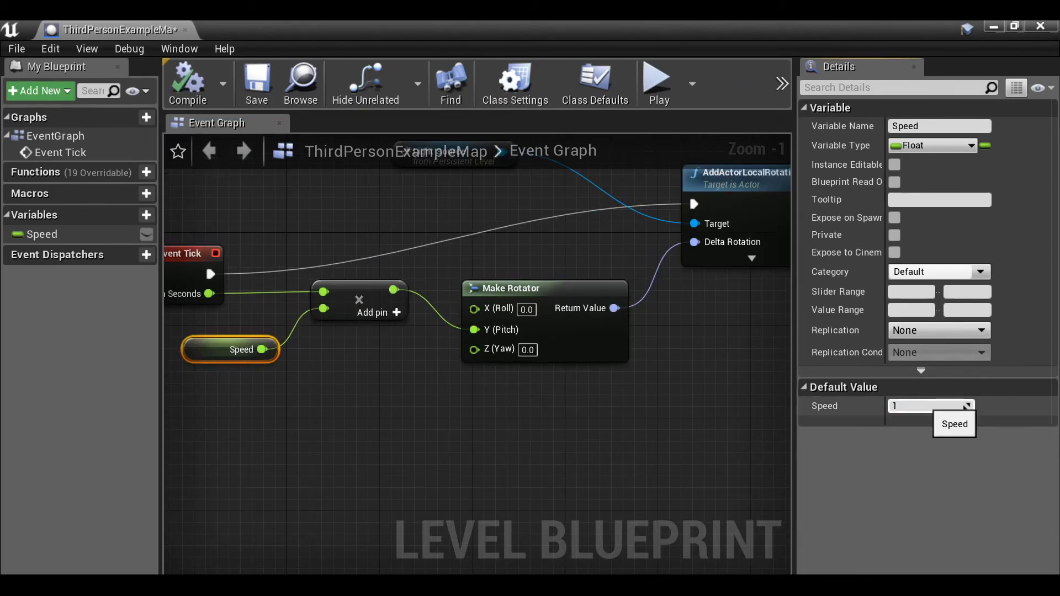
{"action": "type", "text": "0,"}
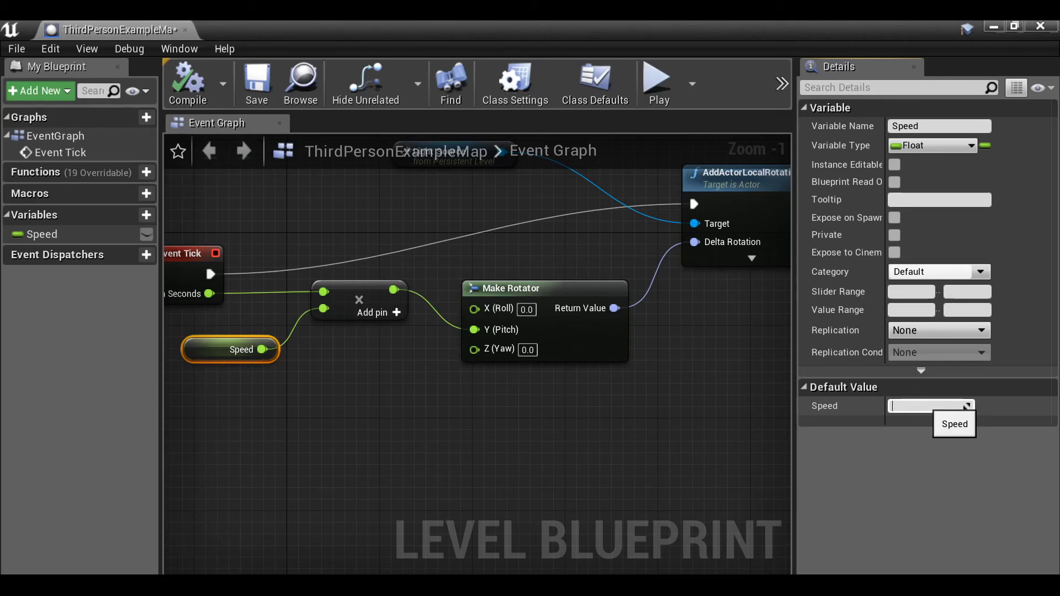
{"action": "type", "text": "10.0"}
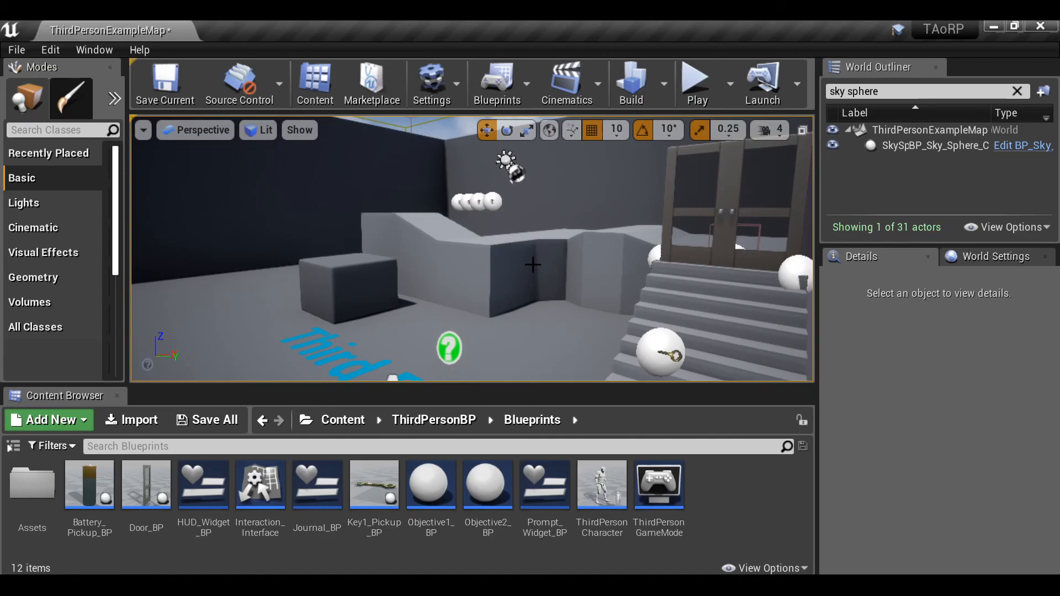
{"action": "mouse_move", "coordinate": [484, 277]}
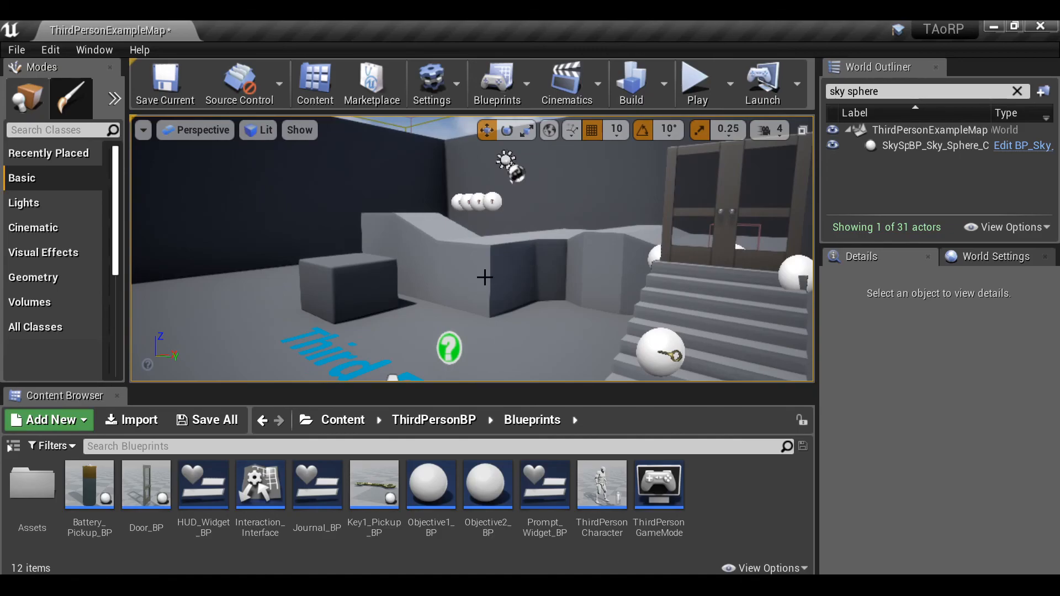
{"action": "mouse_move", "coordinate": [519, 261]}
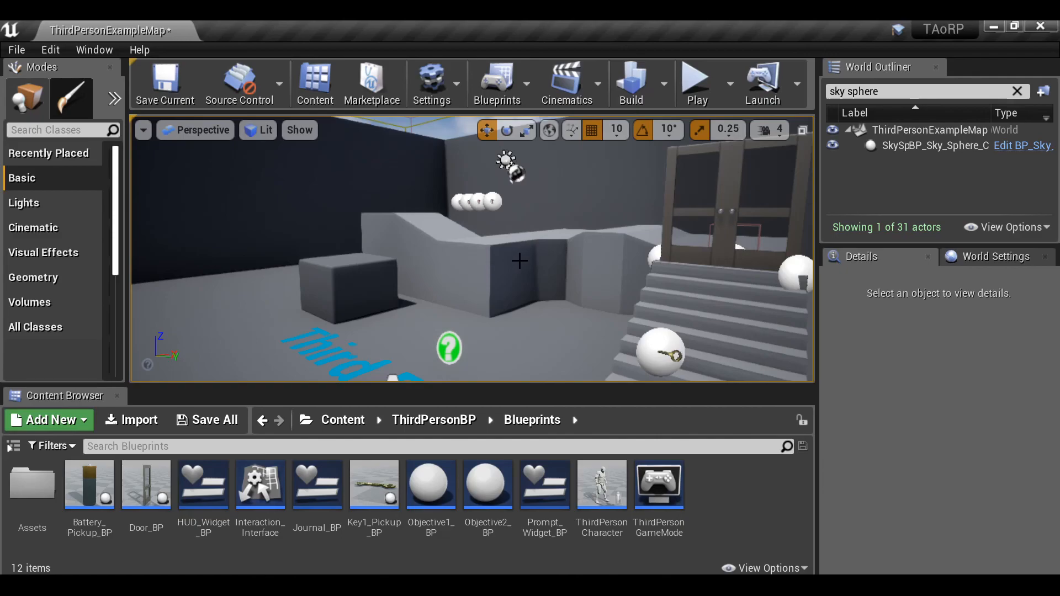